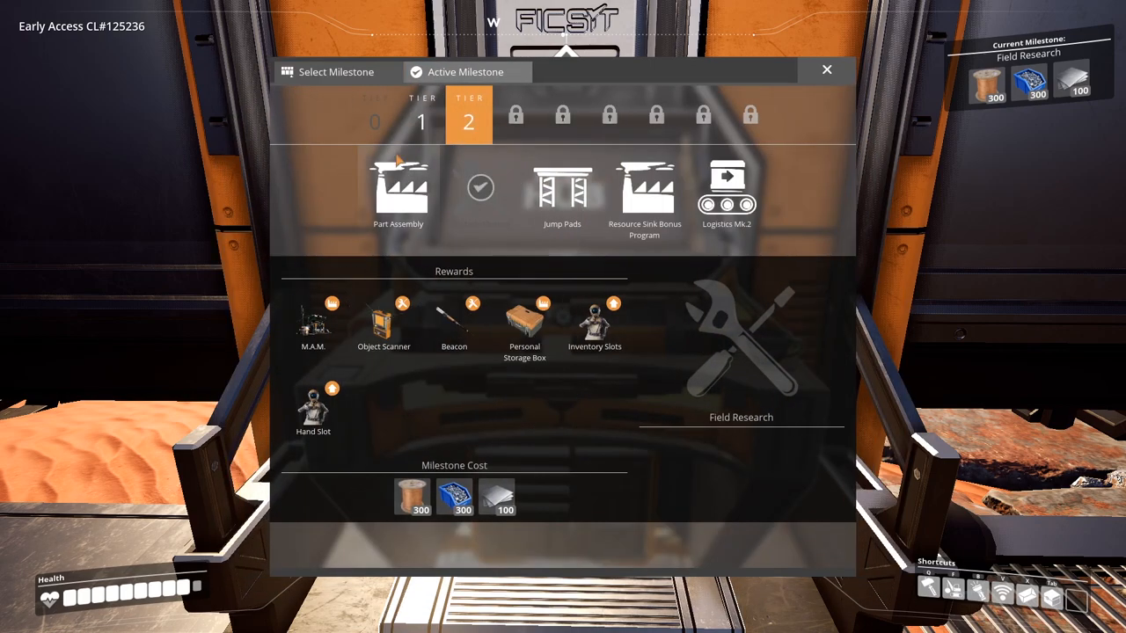
# View the unlocked Obstacle Clearing milestone with its Chainsaw, Solid Biofuel and Inventory Slots rewards
pyautogui.click(480, 187)
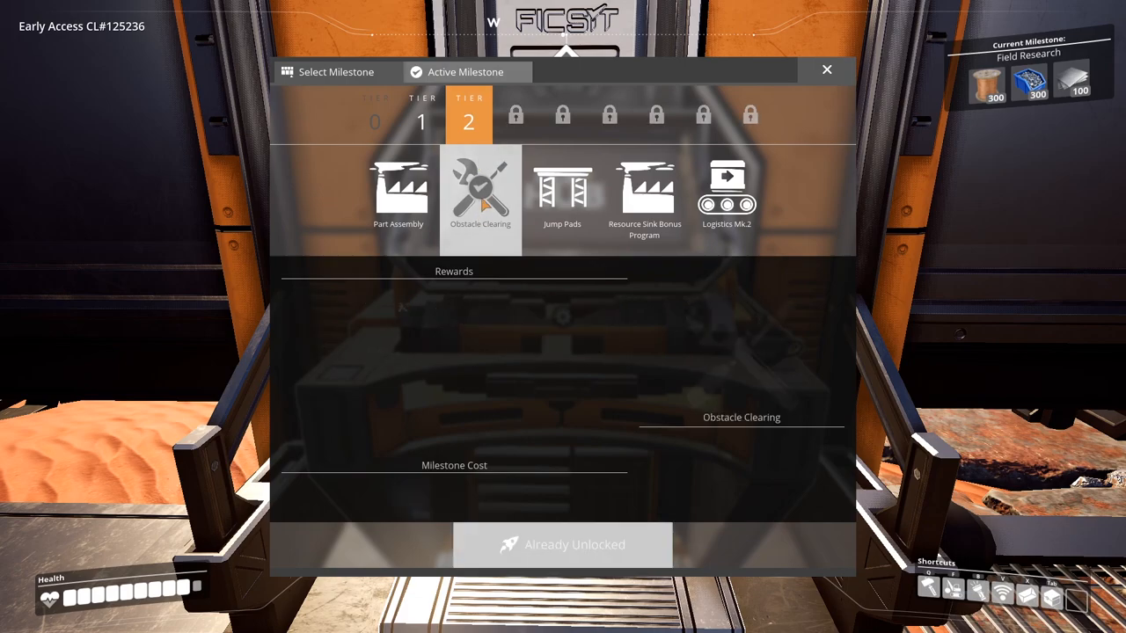
pyautogui.click(479, 190)
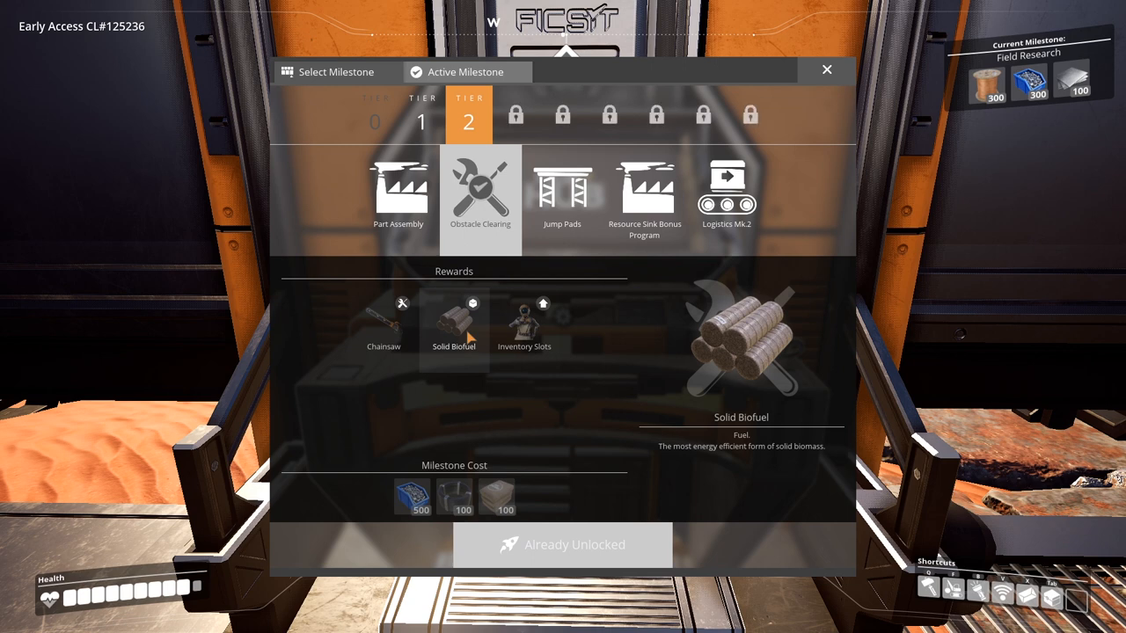
pyautogui.click(827, 71)
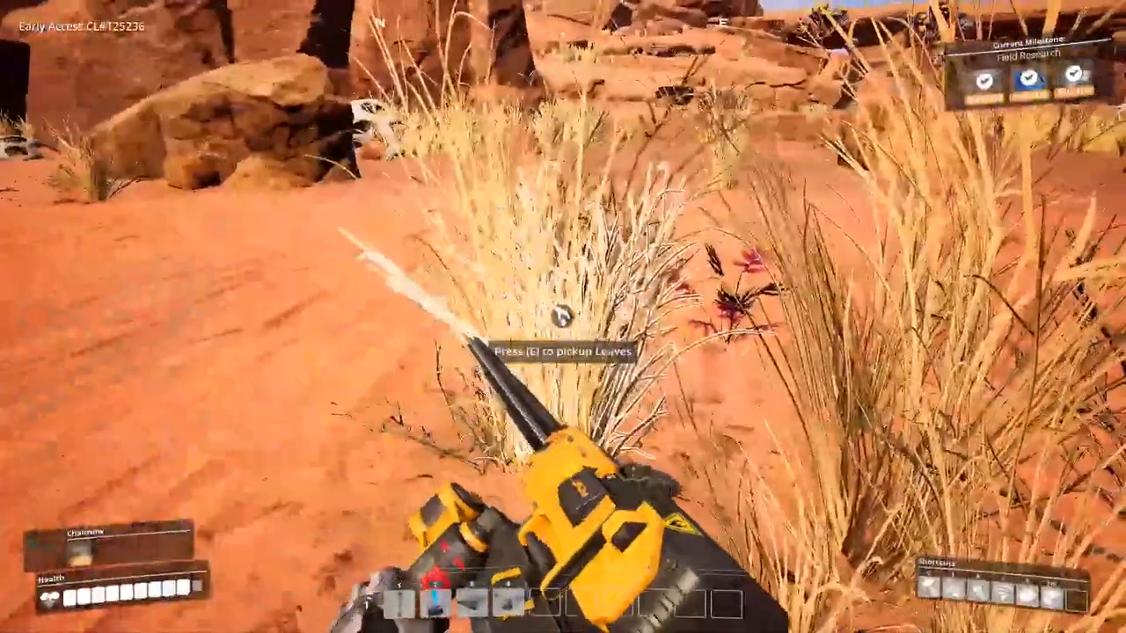
# Cut dry grass with the chainsaw, collect the leaves and check them in the inventory
pyautogui.press('e')
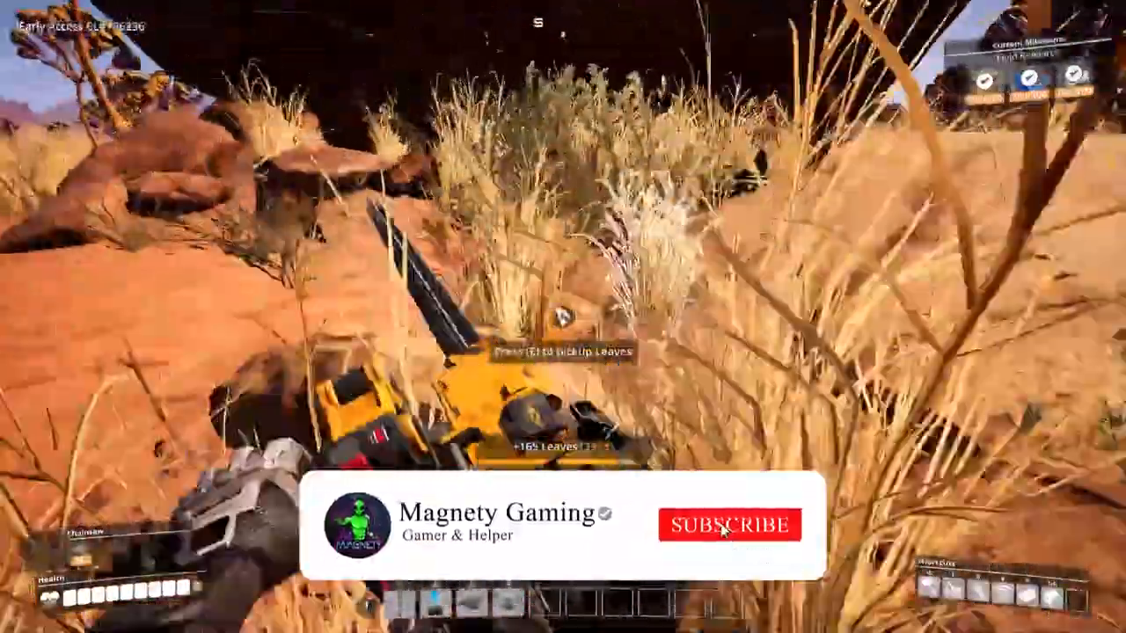
pyautogui.click(725, 528)
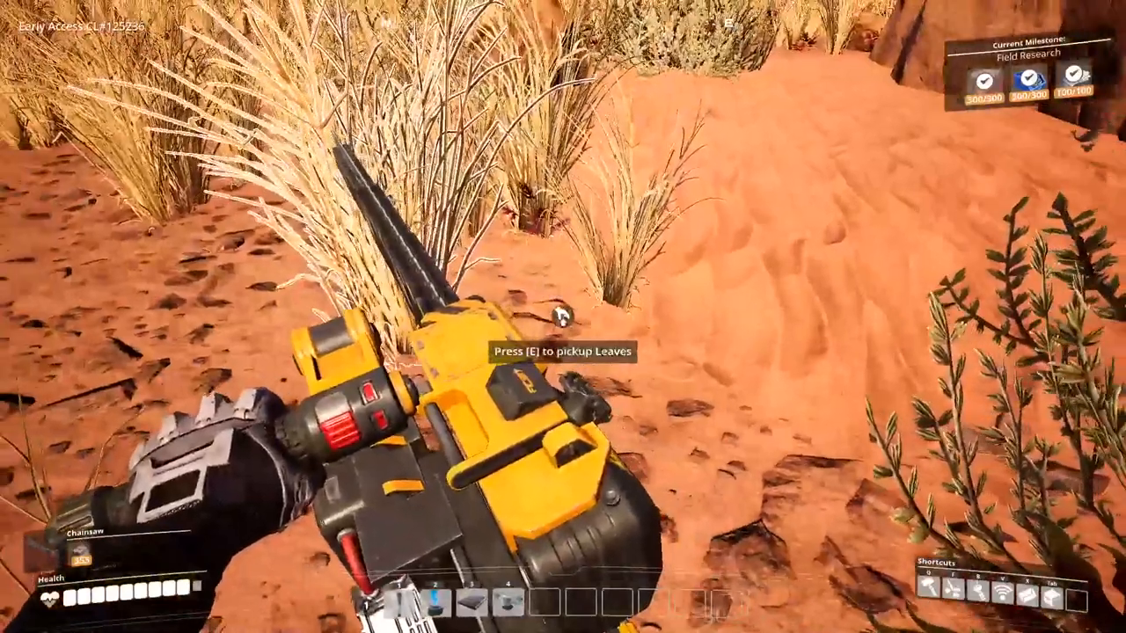
pyautogui.press('Tab')
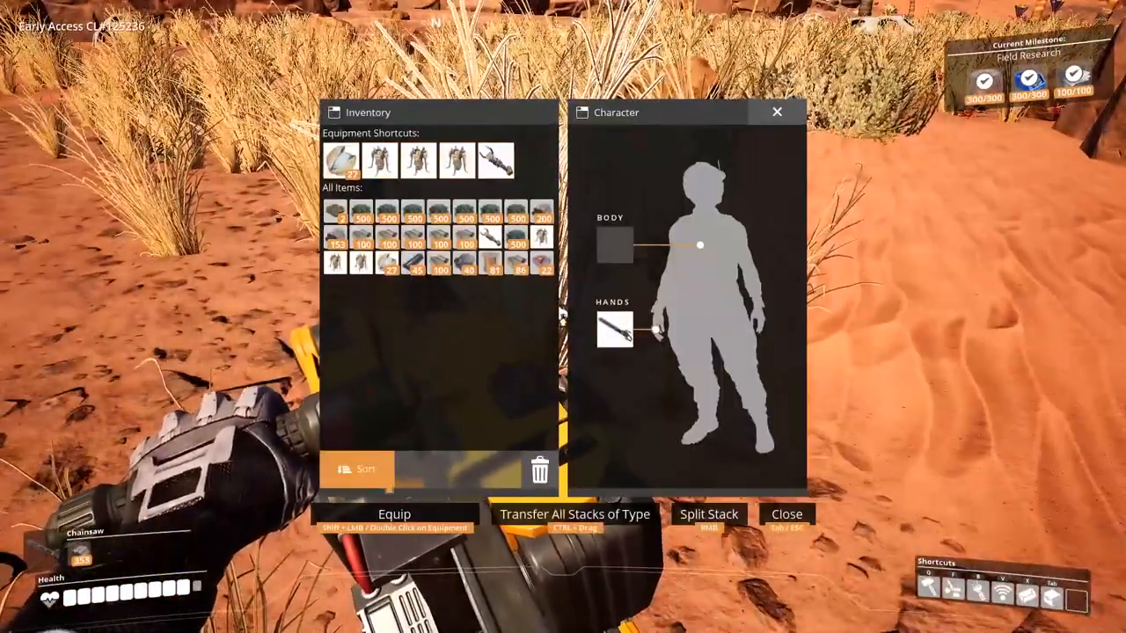
pyautogui.click(784, 514)
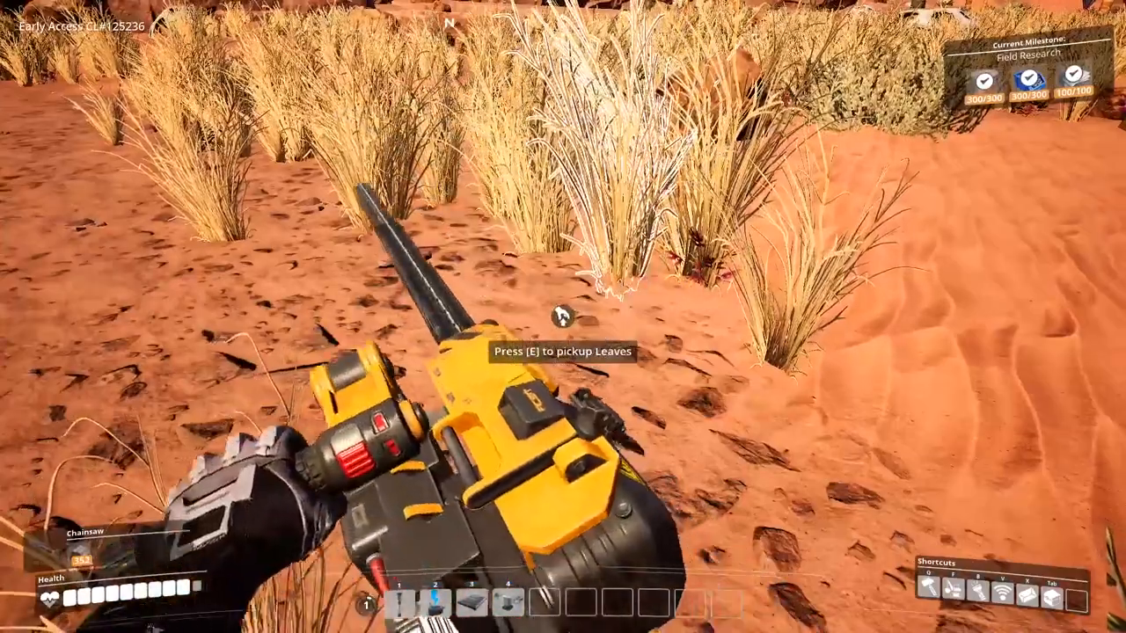
pyautogui.press('Tab')
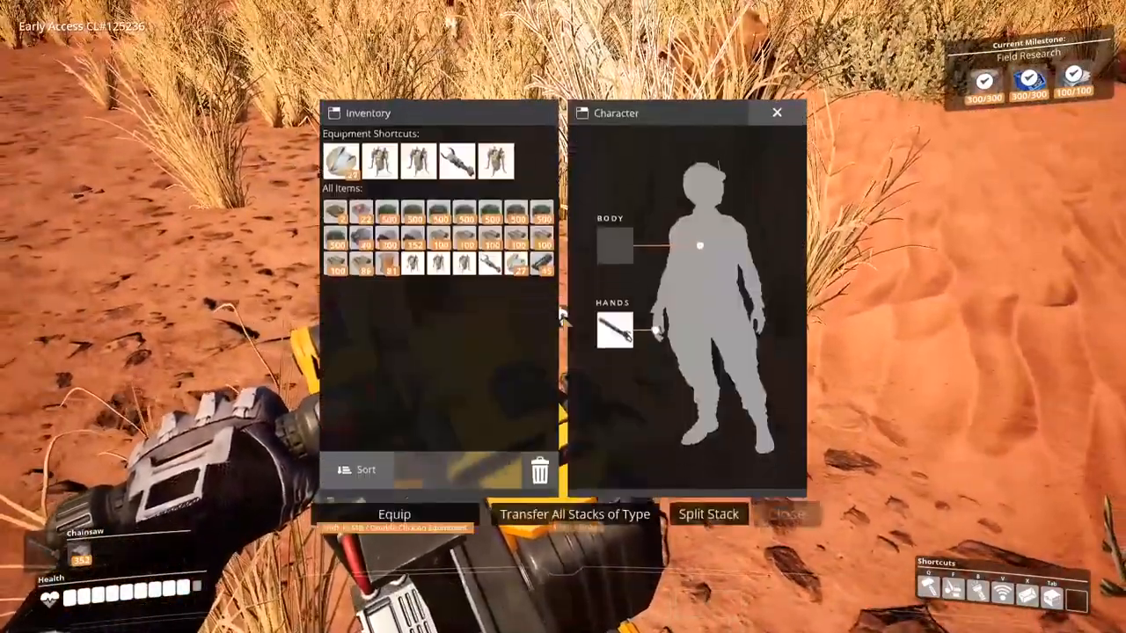
pyautogui.click(776, 114)
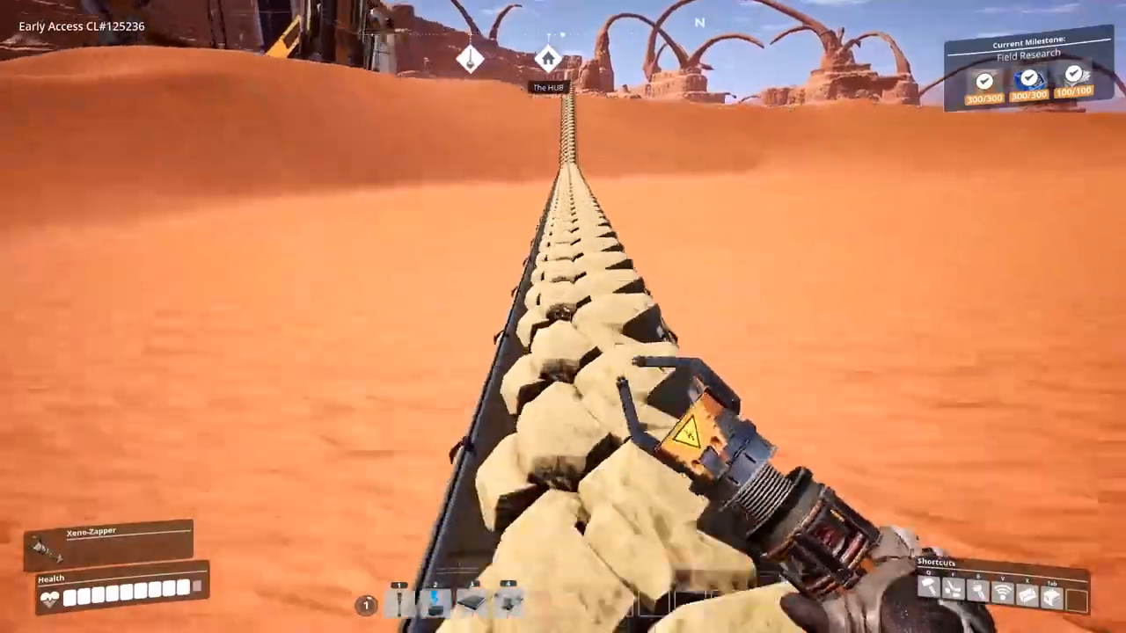
pyautogui.moveTo(563, 316)
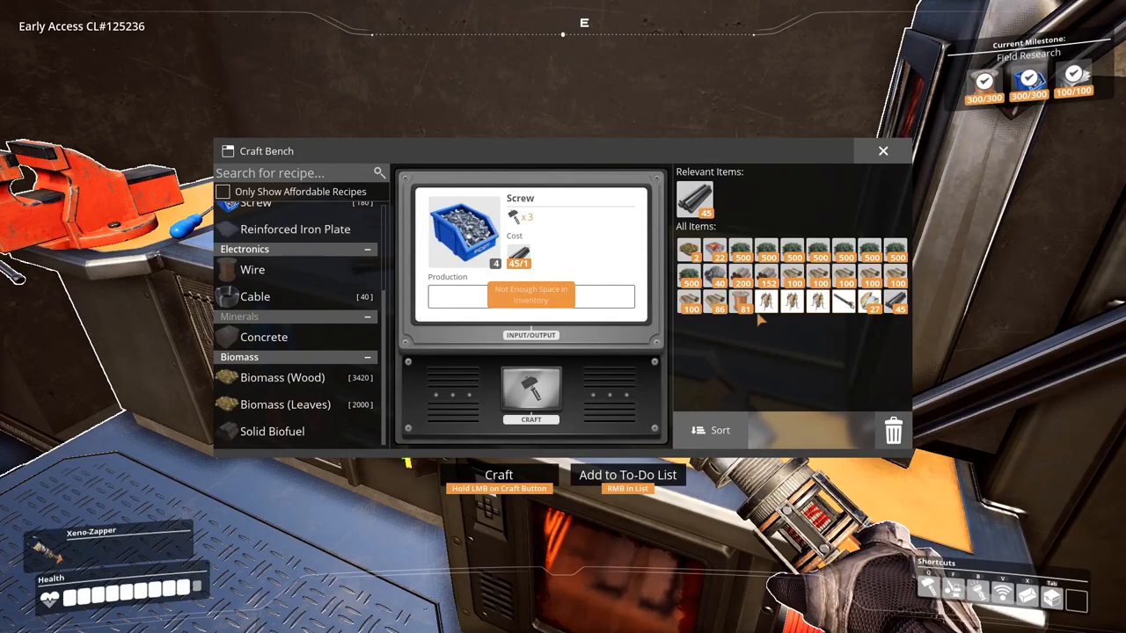
# Review the Biomass (Wood) and Solid Biofuel recipes, then leave the craft bench
pyautogui.click(282, 376)
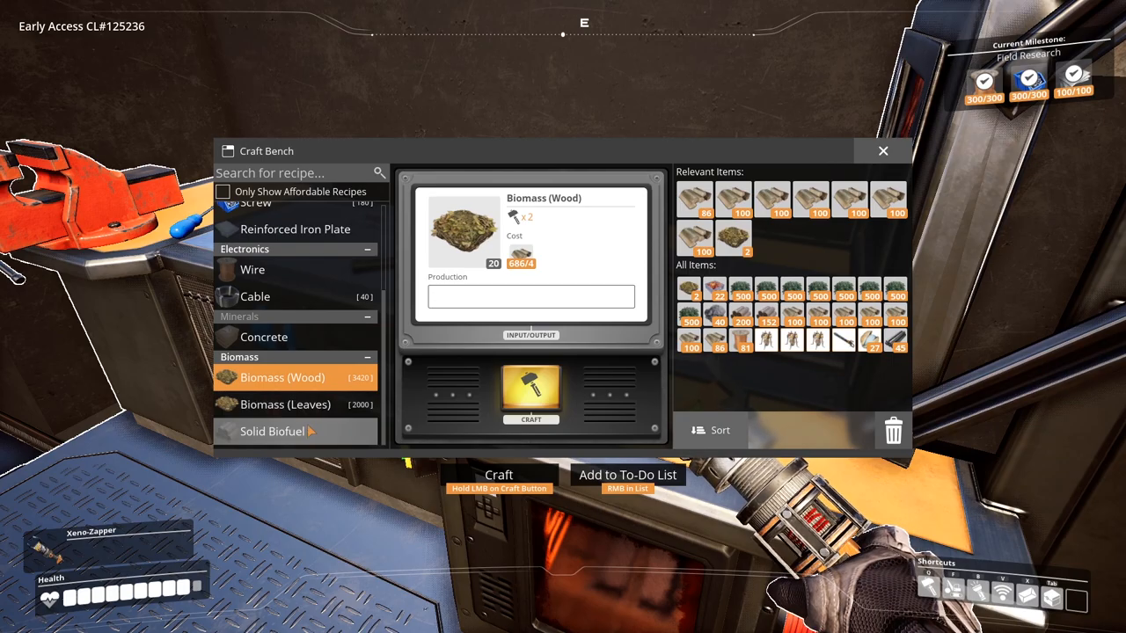
pyautogui.click(271, 433)
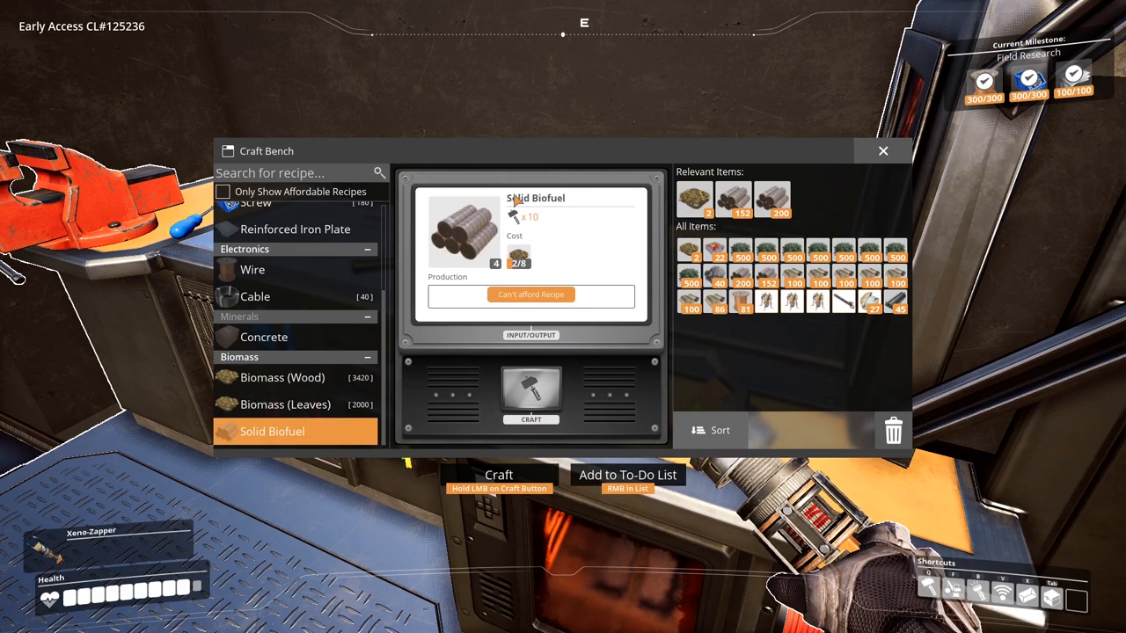
pyautogui.click(883, 151)
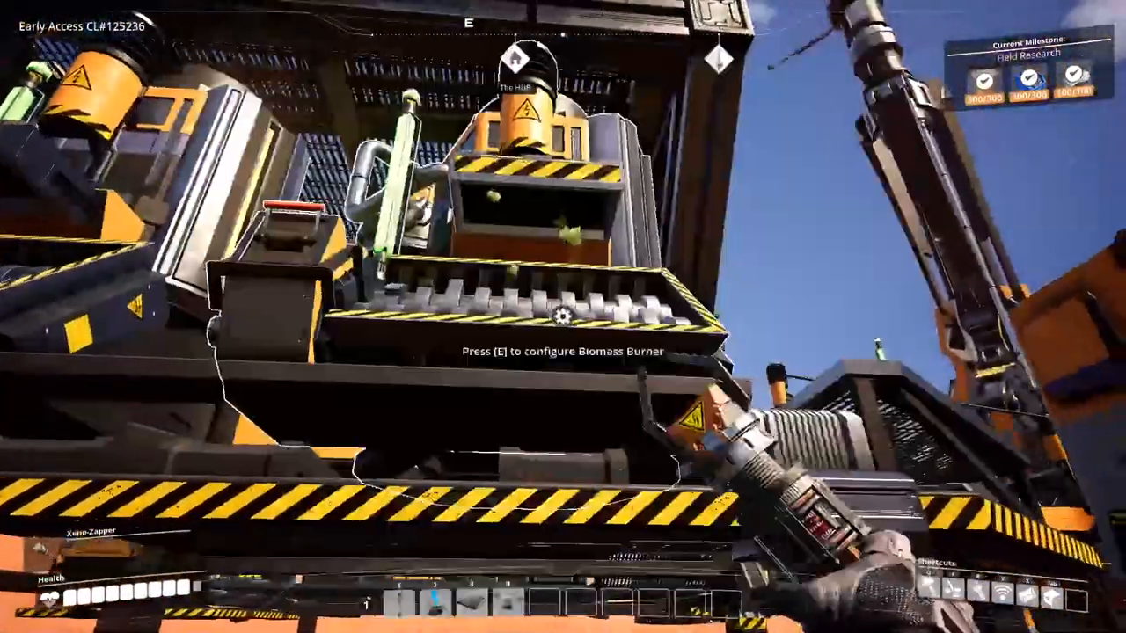
# Inspect the biomass burner's power graph burning Solid Biofuel at 25.2 MW against 40 MW capacity
pyautogui.press('e')
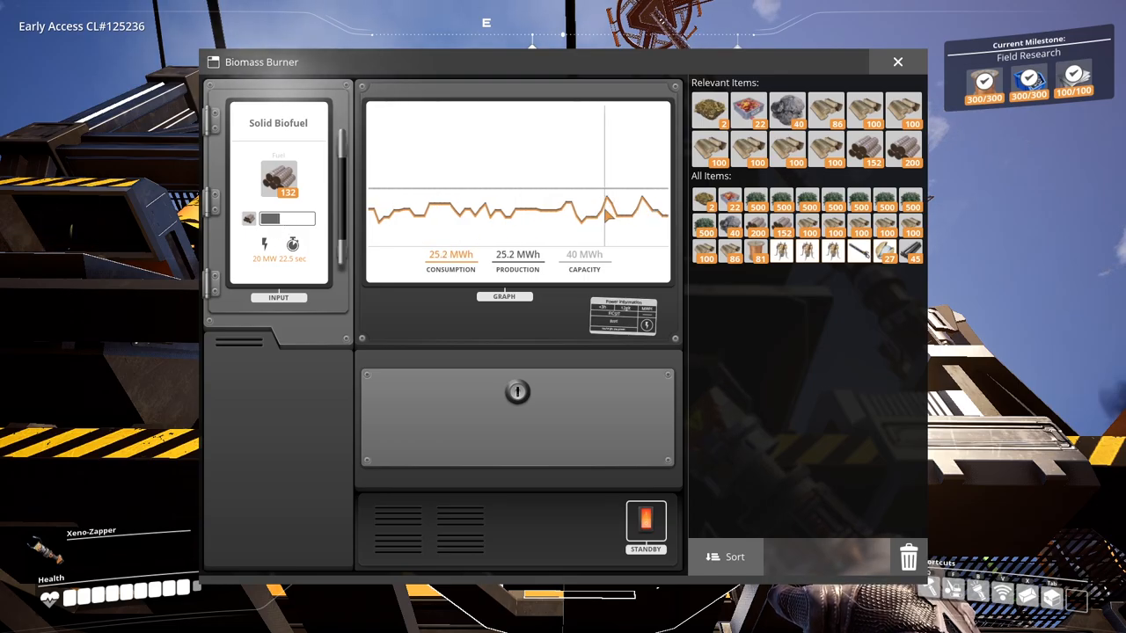
pyautogui.click(897, 64)
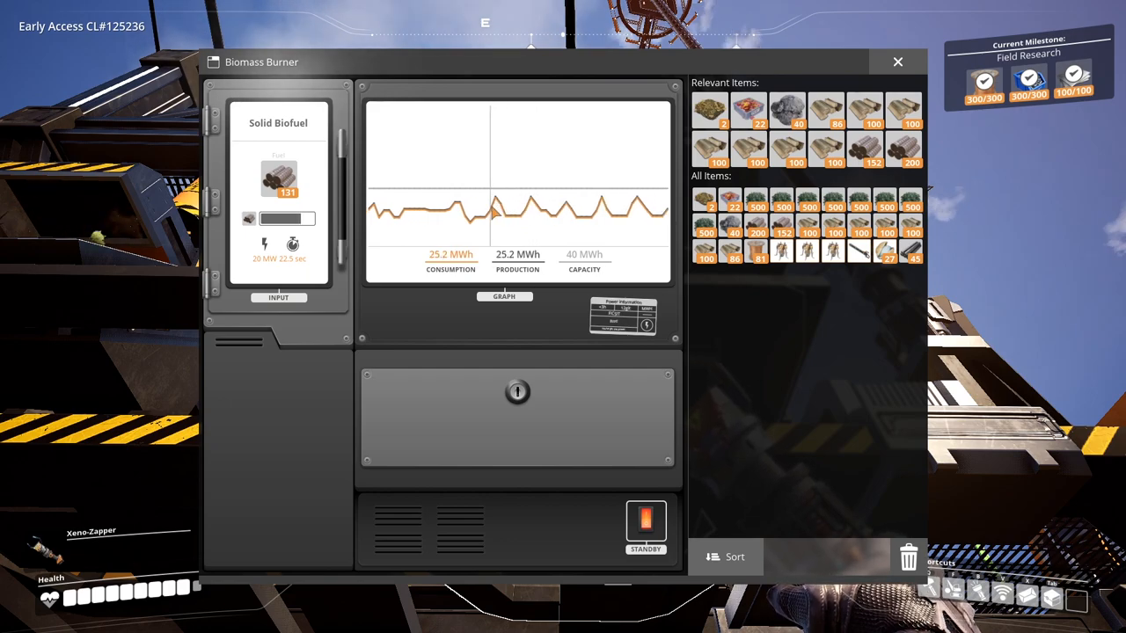
pyautogui.moveTo(281, 180)
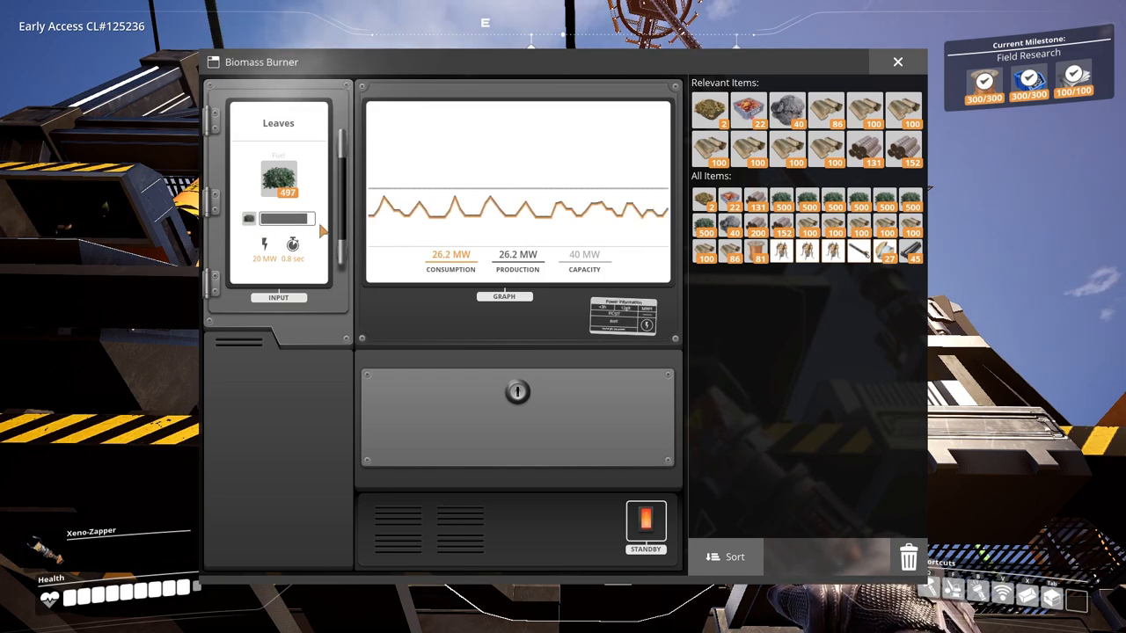
pyautogui.moveTo(292, 248)
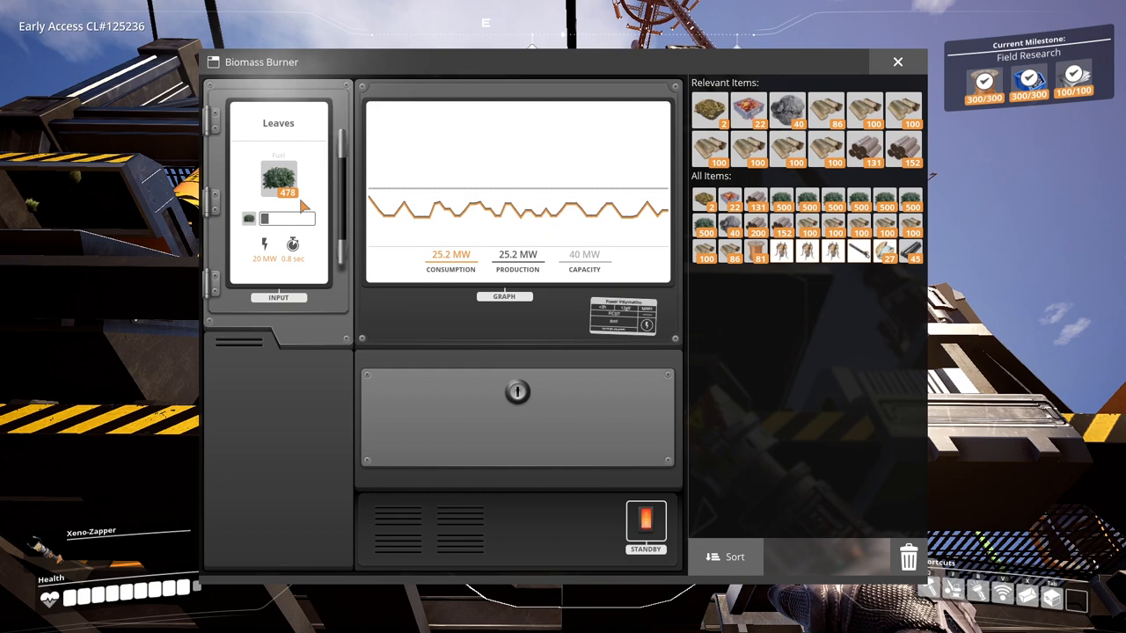
pyautogui.moveTo(279, 179)
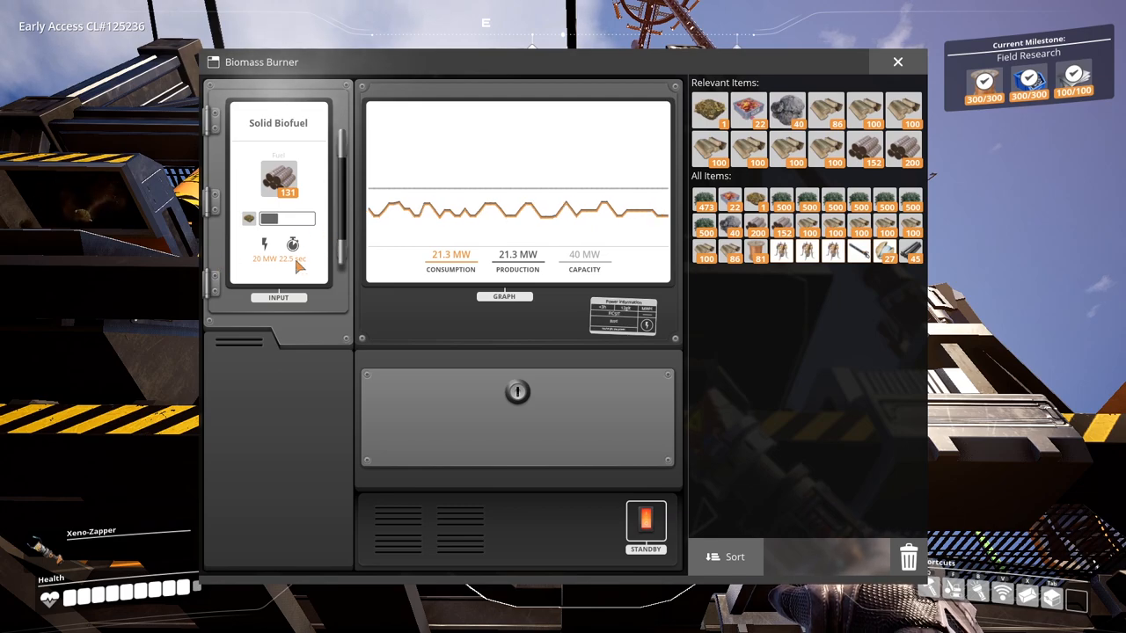
pyautogui.moveTo(292, 245)
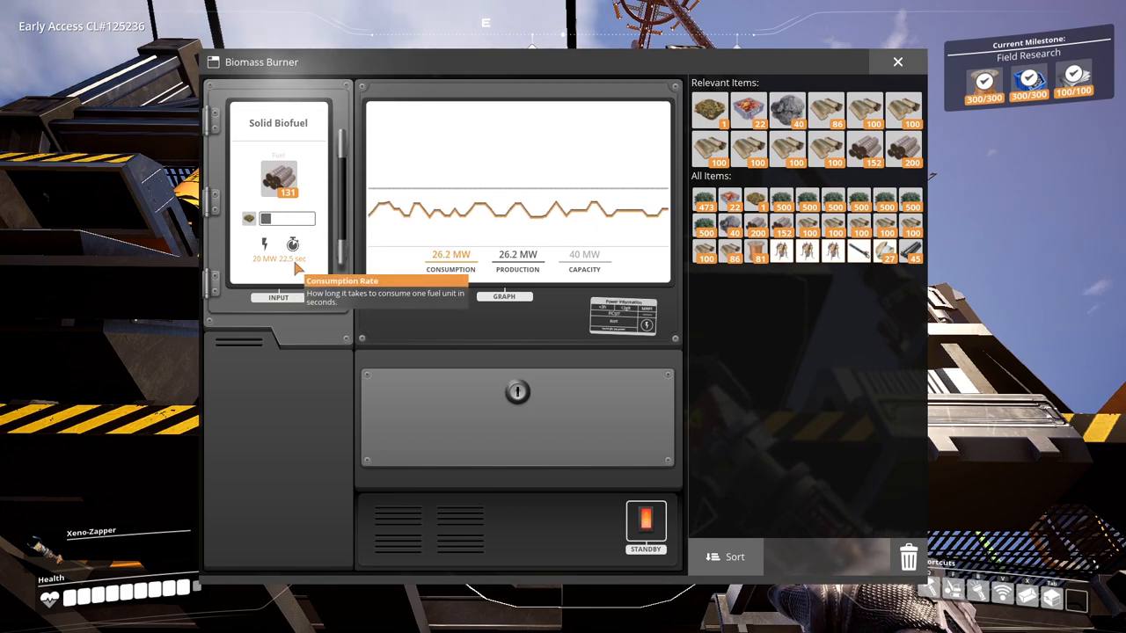
pyautogui.moveTo(264, 253)
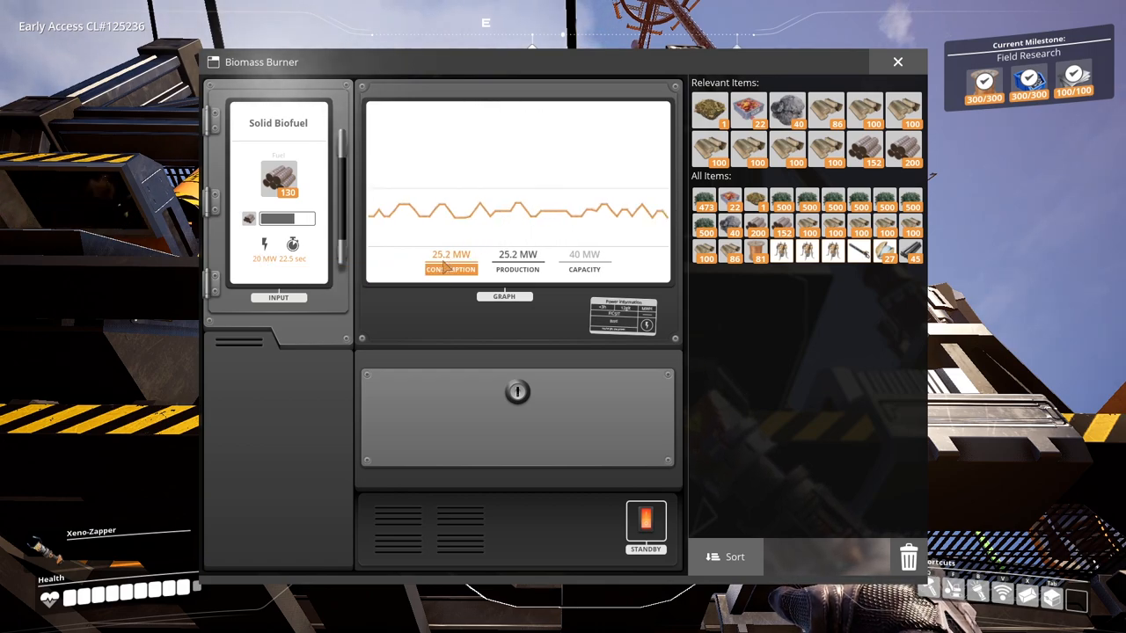
# Toggle the burner graph's consumption, production and 40 MW capacity lines in turn
pyautogui.click(517, 267)
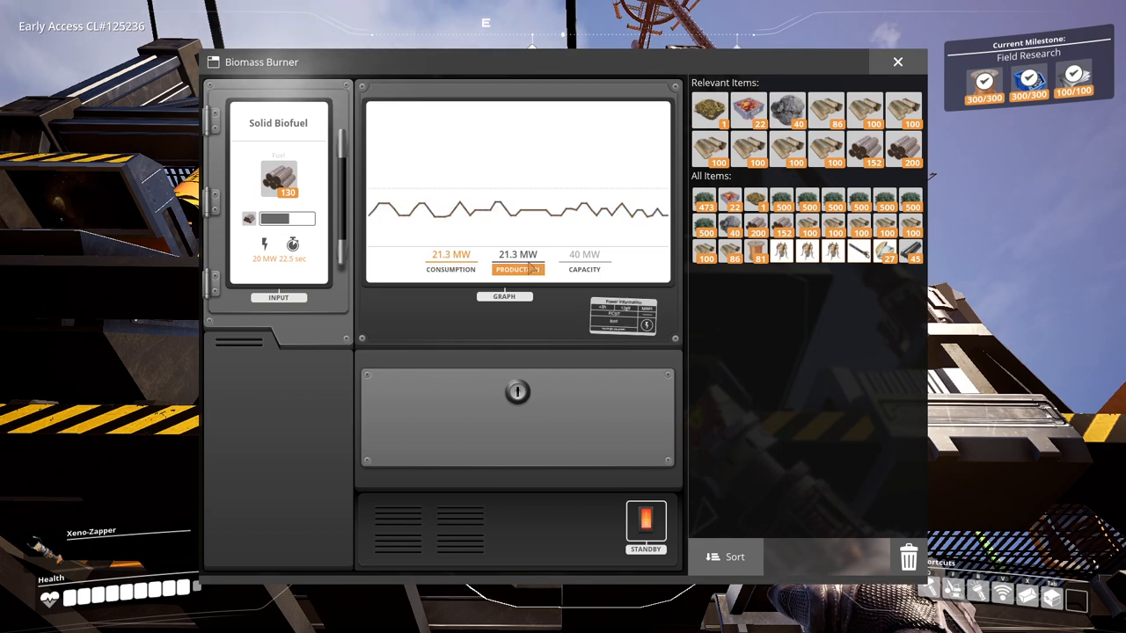
pyautogui.click(450, 260)
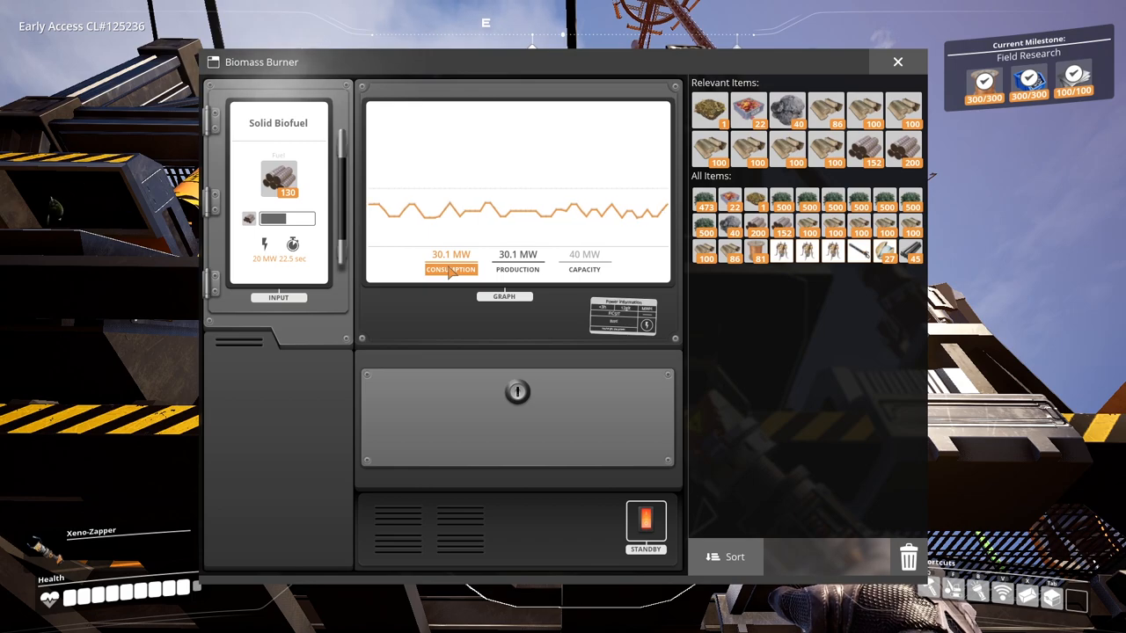
pyautogui.click(517, 269)
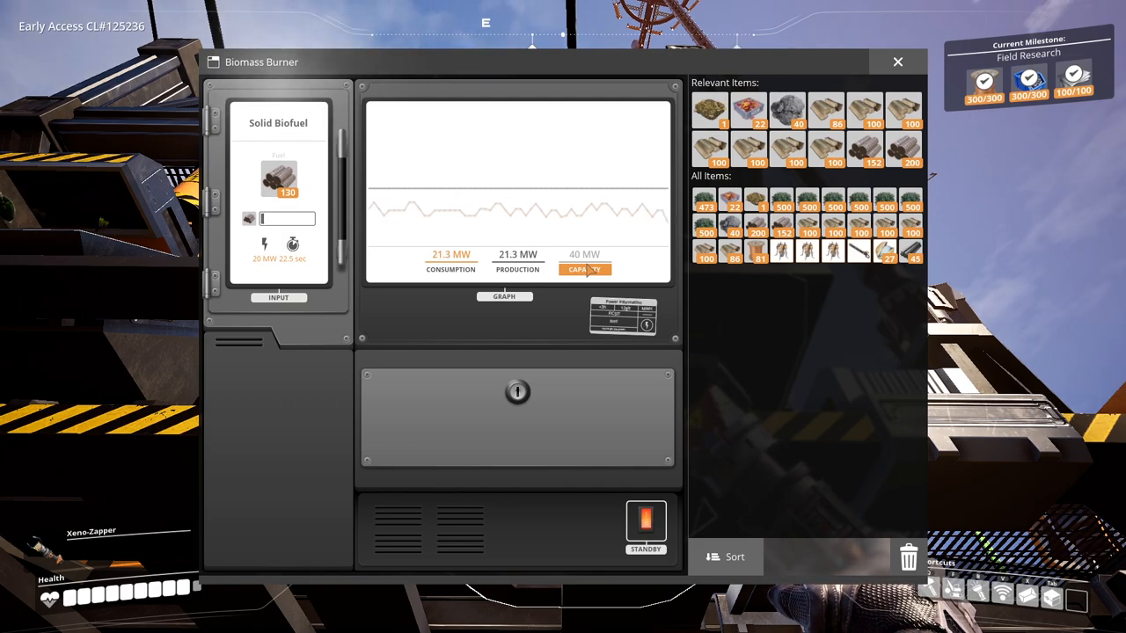
pyautogui.click(898, 62)
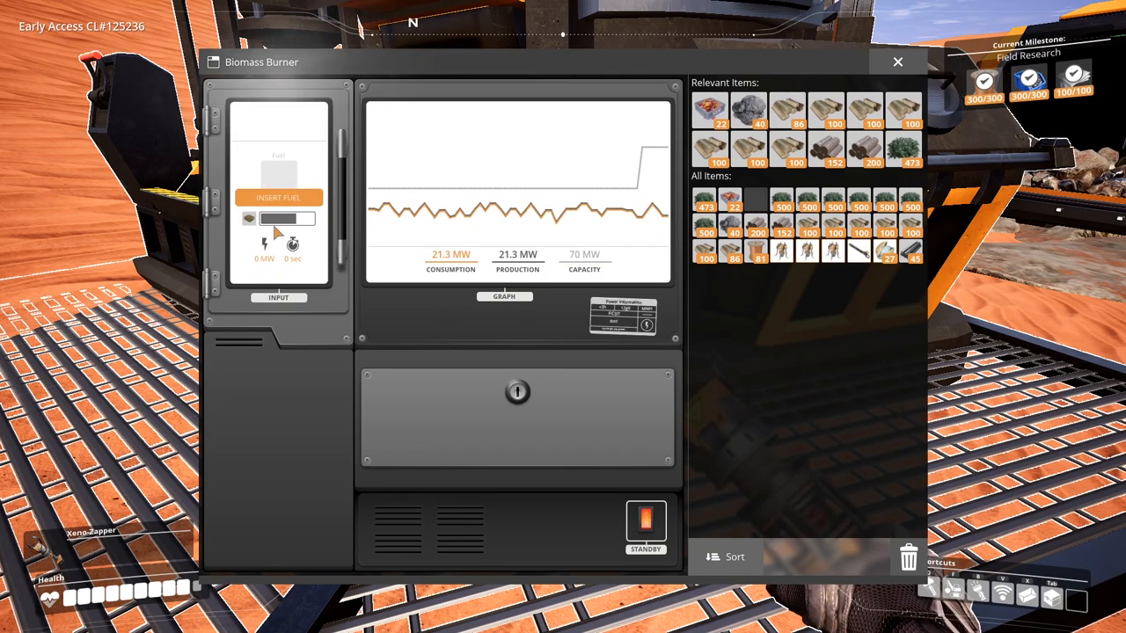
# Compare a second burner's consumption and production lines matching at 30.1 MW, then leave its panel
pyautogui.click(278, 197)
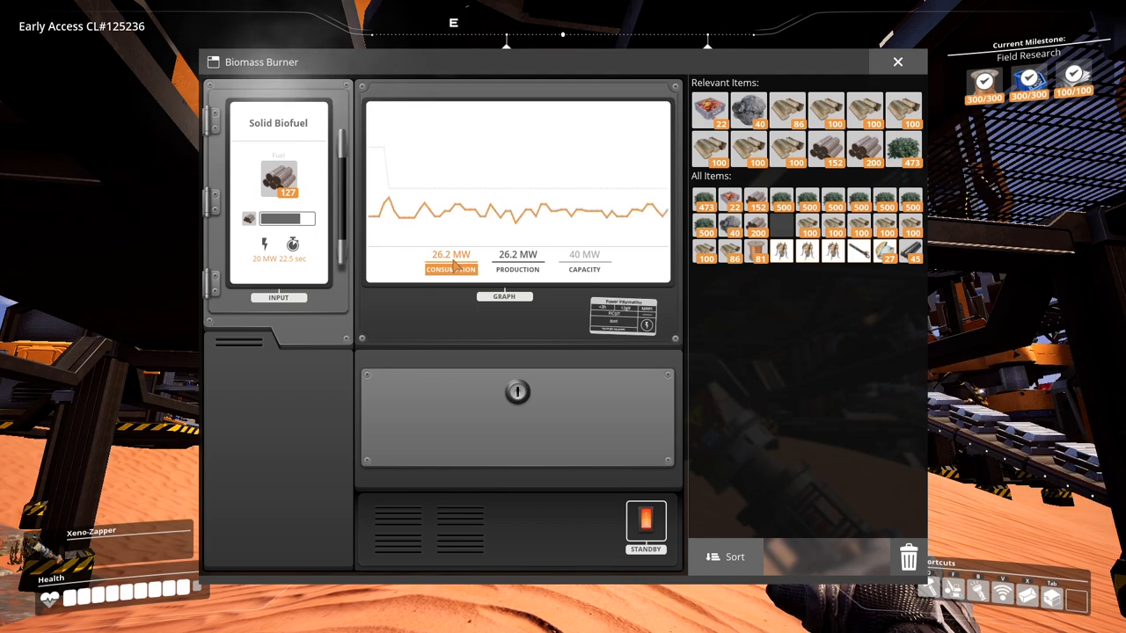
pyautogui.click(517, 269)
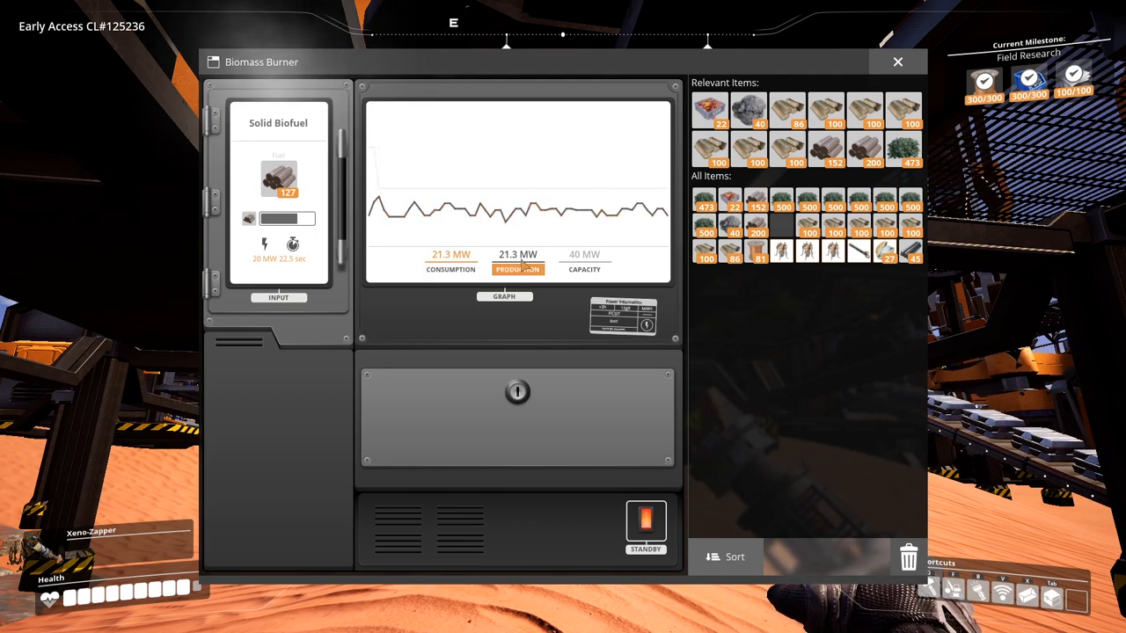
pyautogui.click(584, 269)
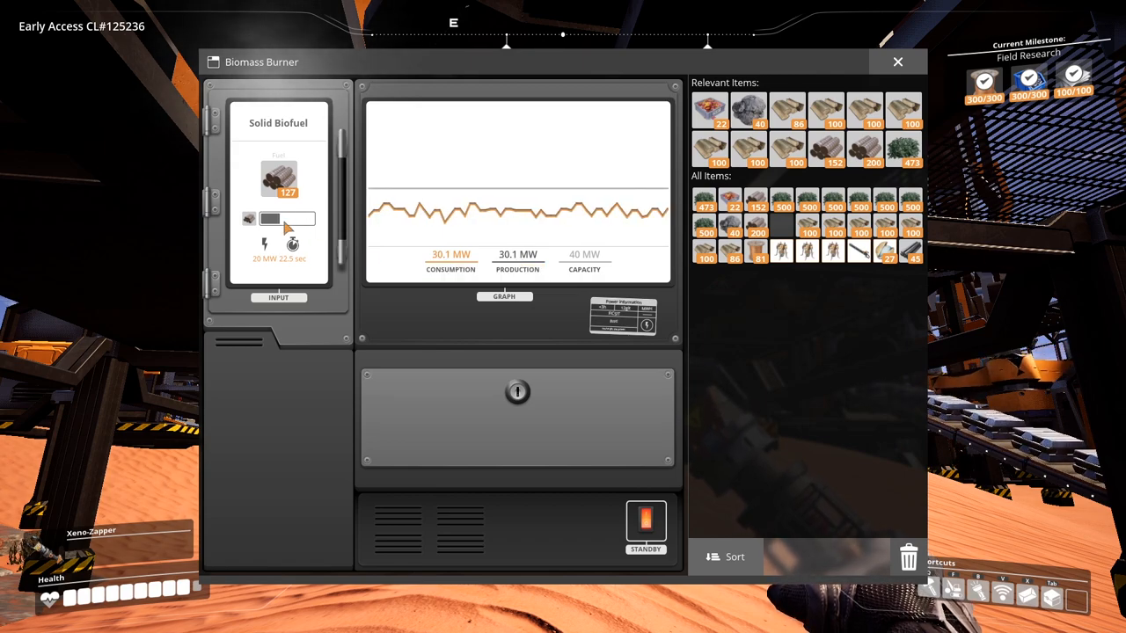
pyautogui.click(897, 64)
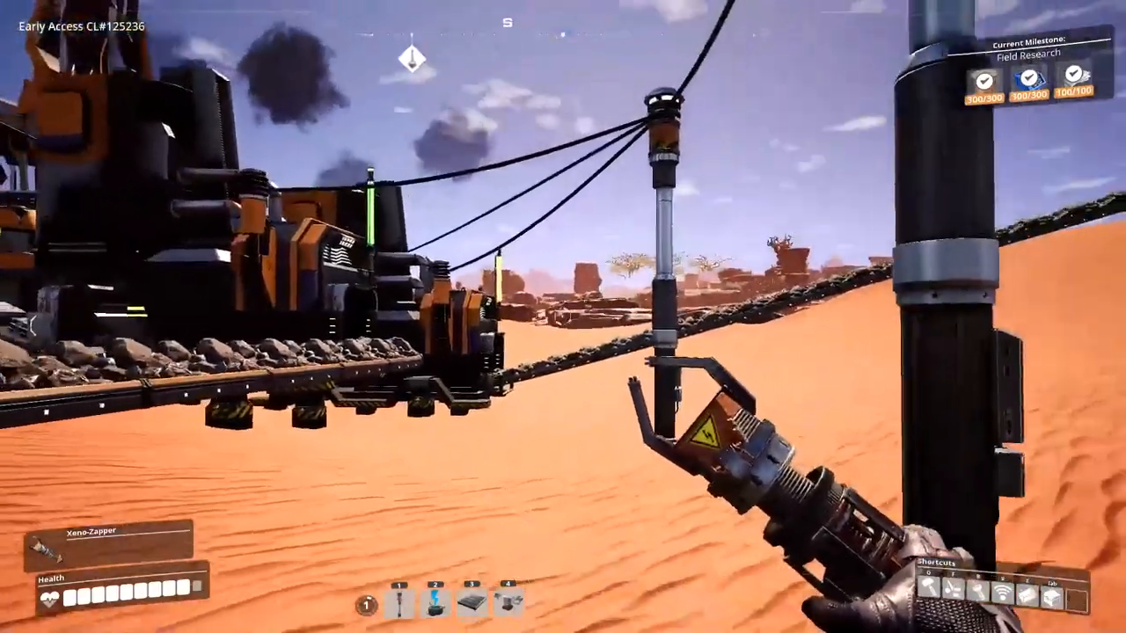
pyautogui.moveTo(563, 317)
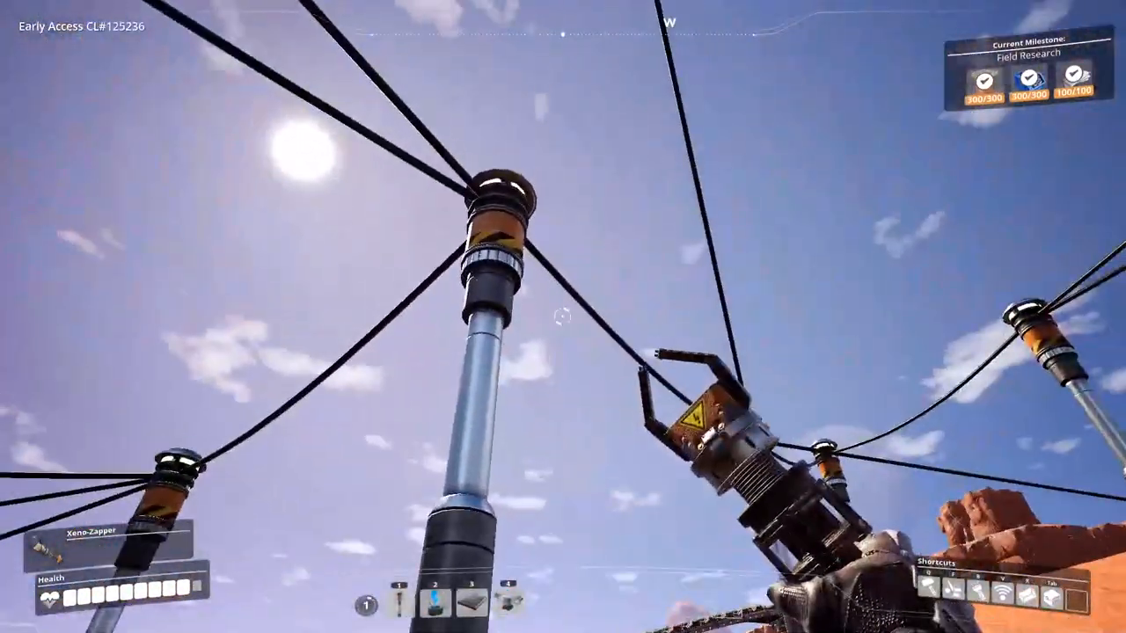
pyautogui.moveTo(563, 334)
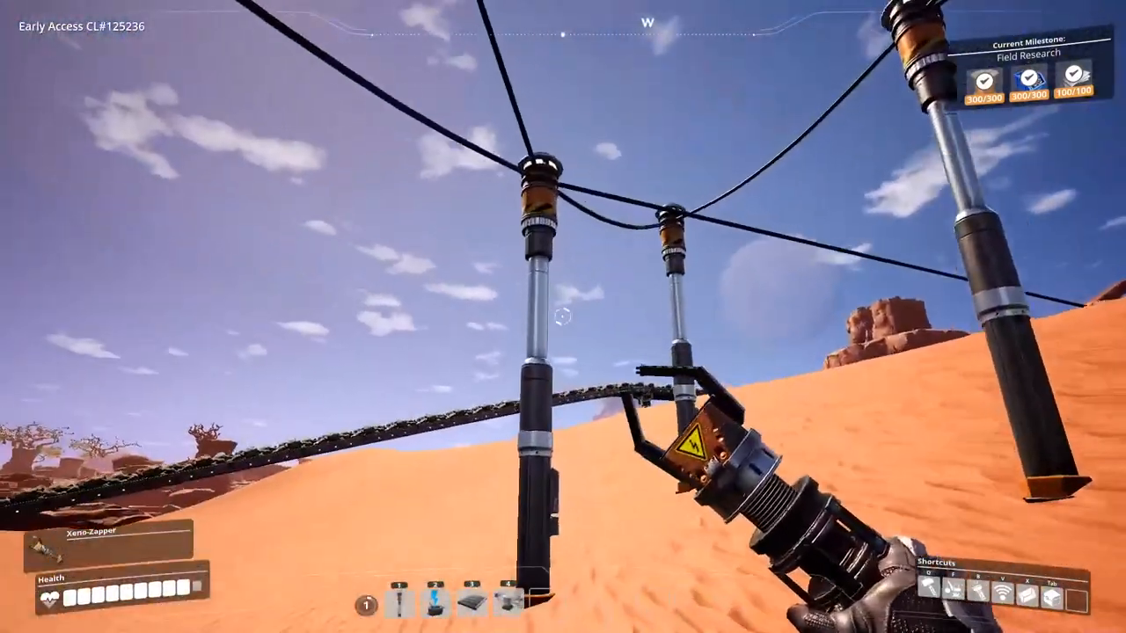
pyautogui.moveTo(791, 334)
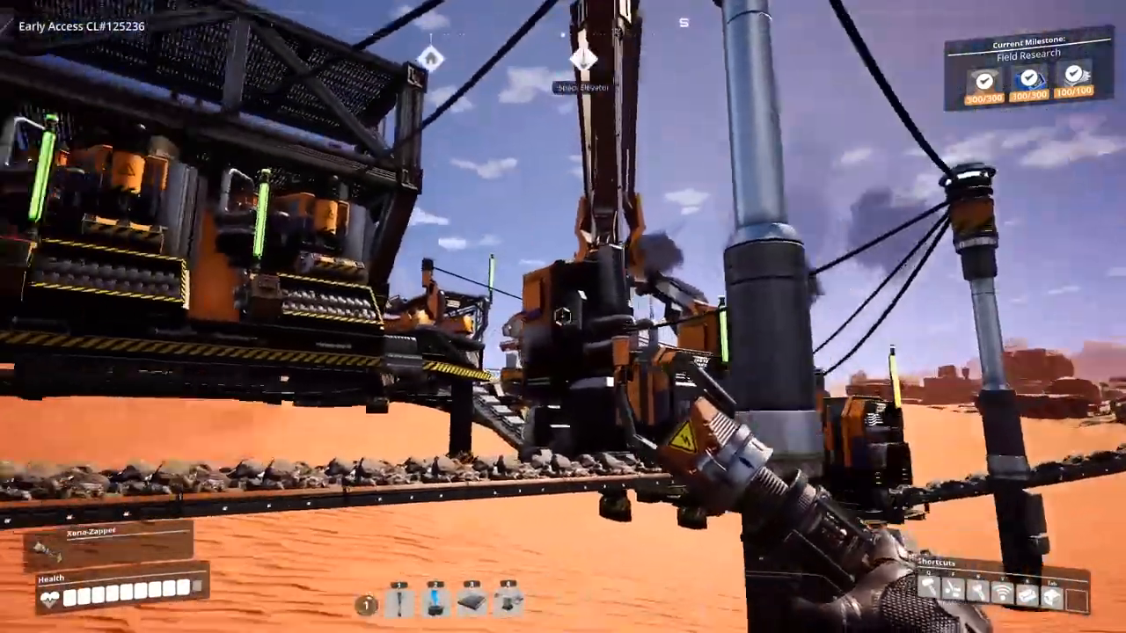
pyautogui.moveTo(563, 317)
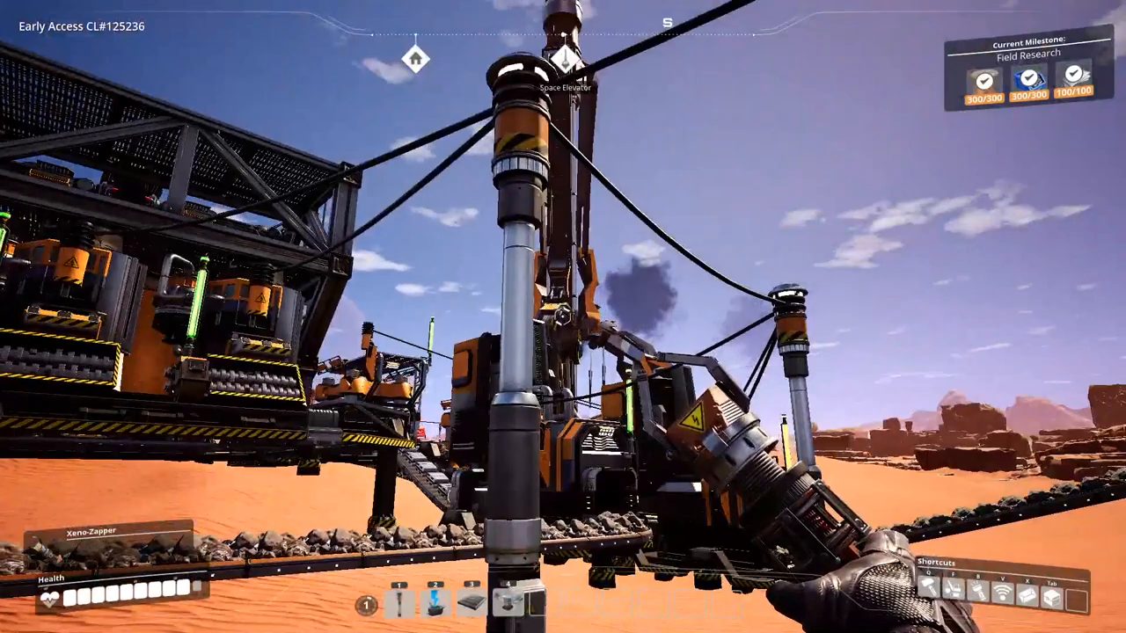
pyautogui.moveTo(563, 317)
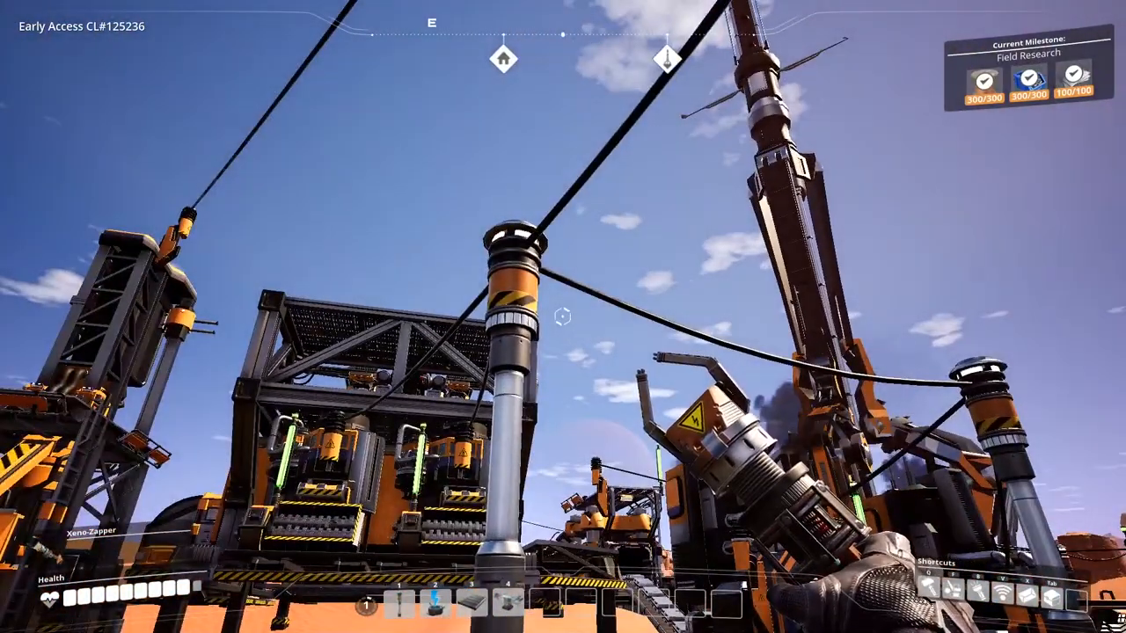
pyautogui.moveTo(563, 317)
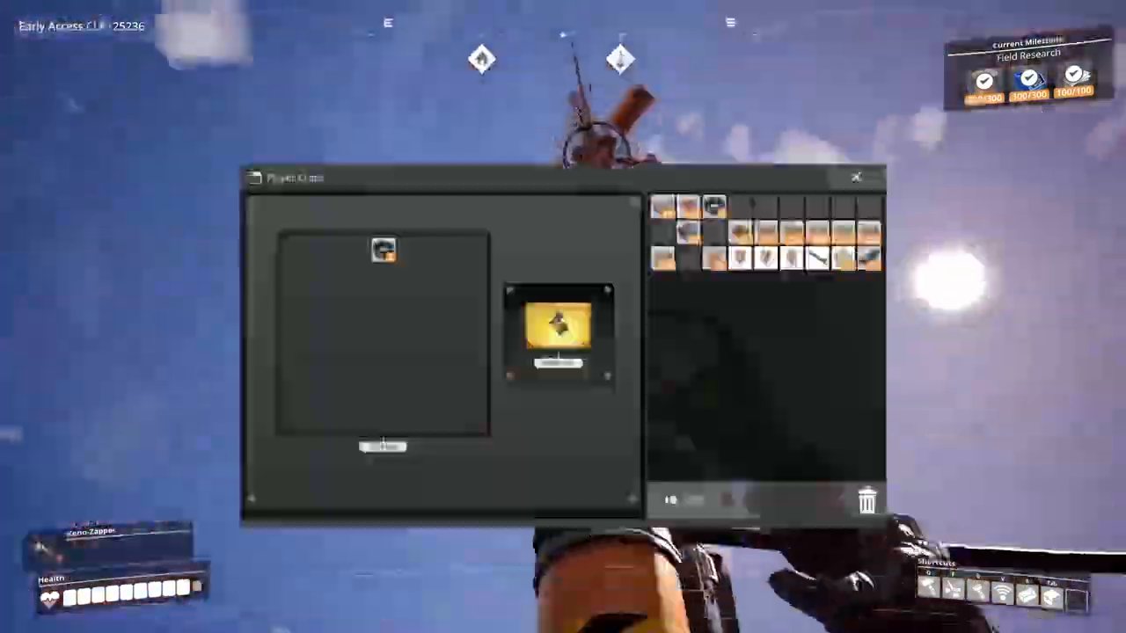
pyautogui.click(855, 176)
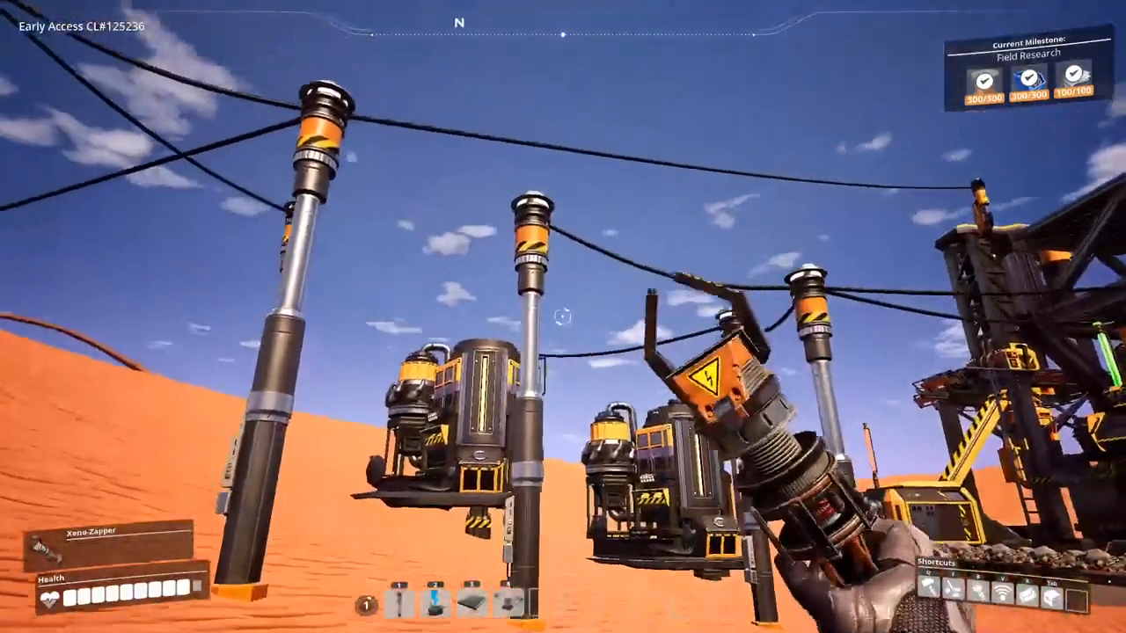
pyautogui.moveTo(565, 334)
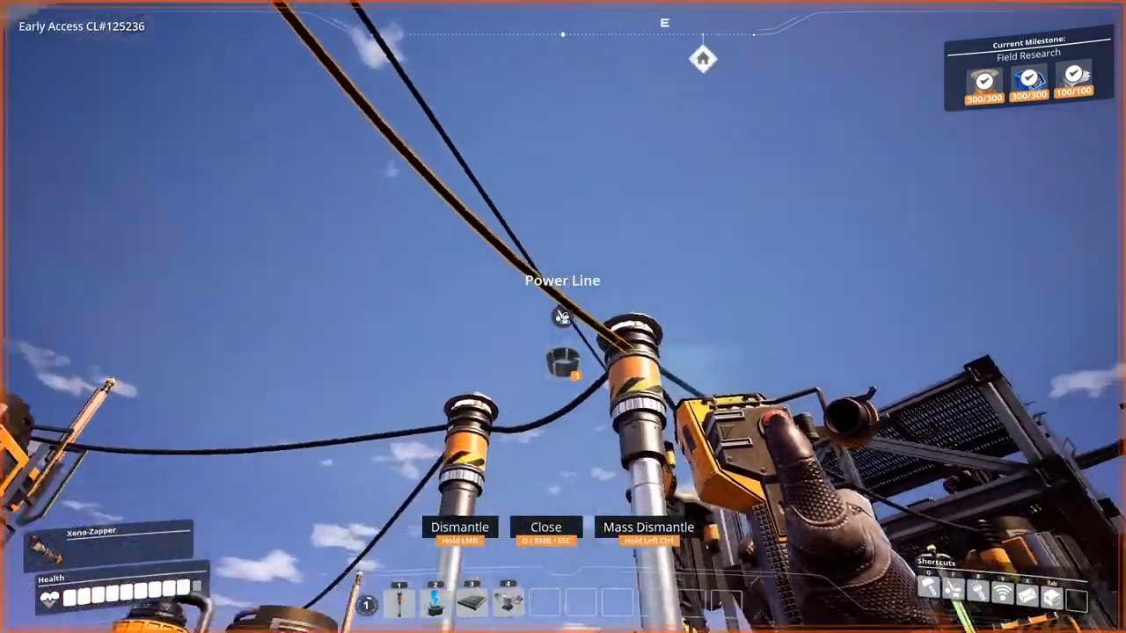
pyautogui.moveTo(563, 317)
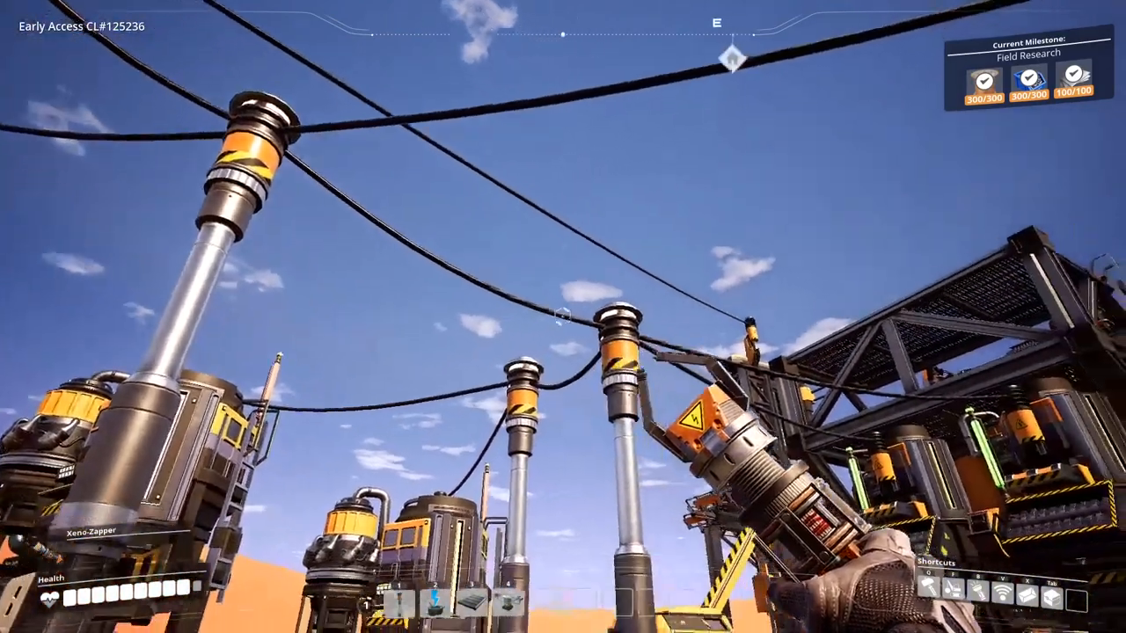
pyautogui.moveTo(563, 316)
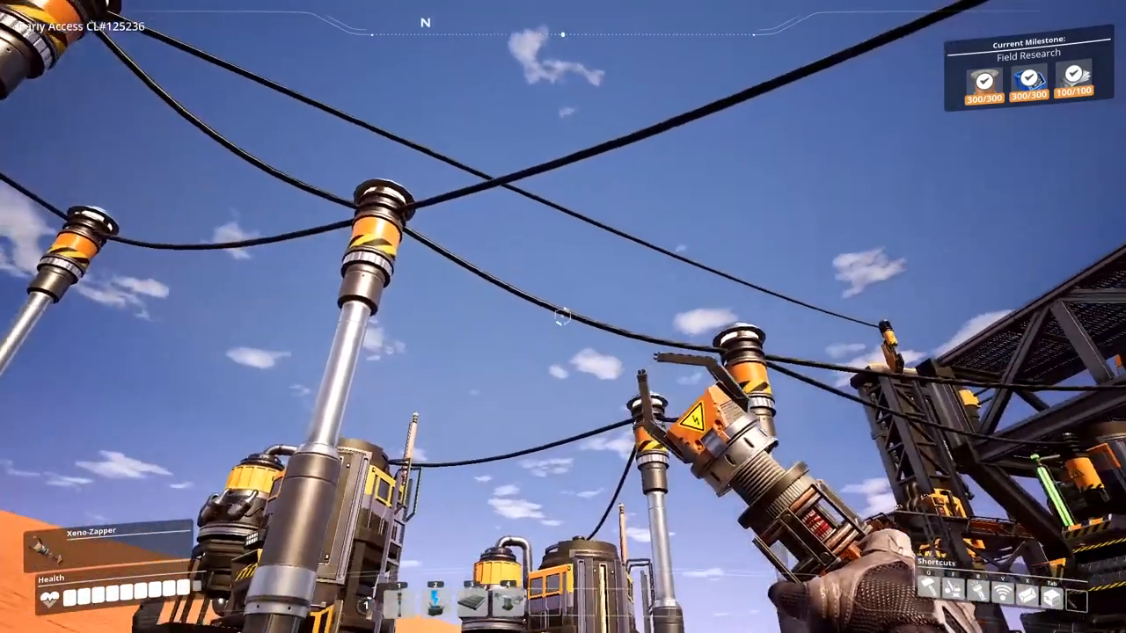
pyautogui.moveTo(563, 316)
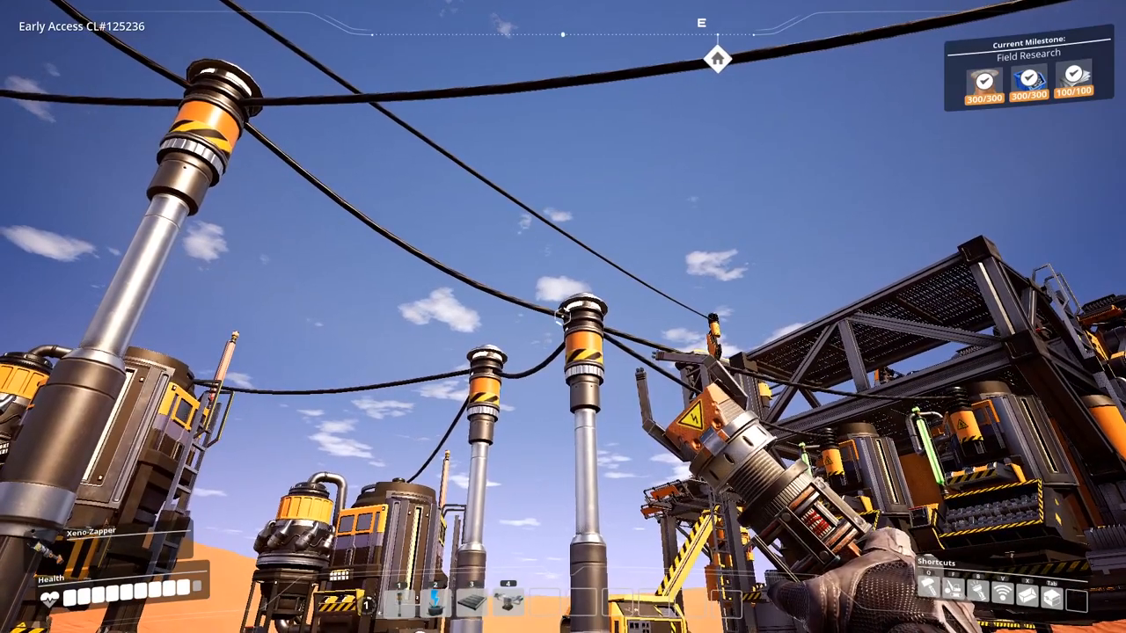
pyautogui.moveTo(563, 317)
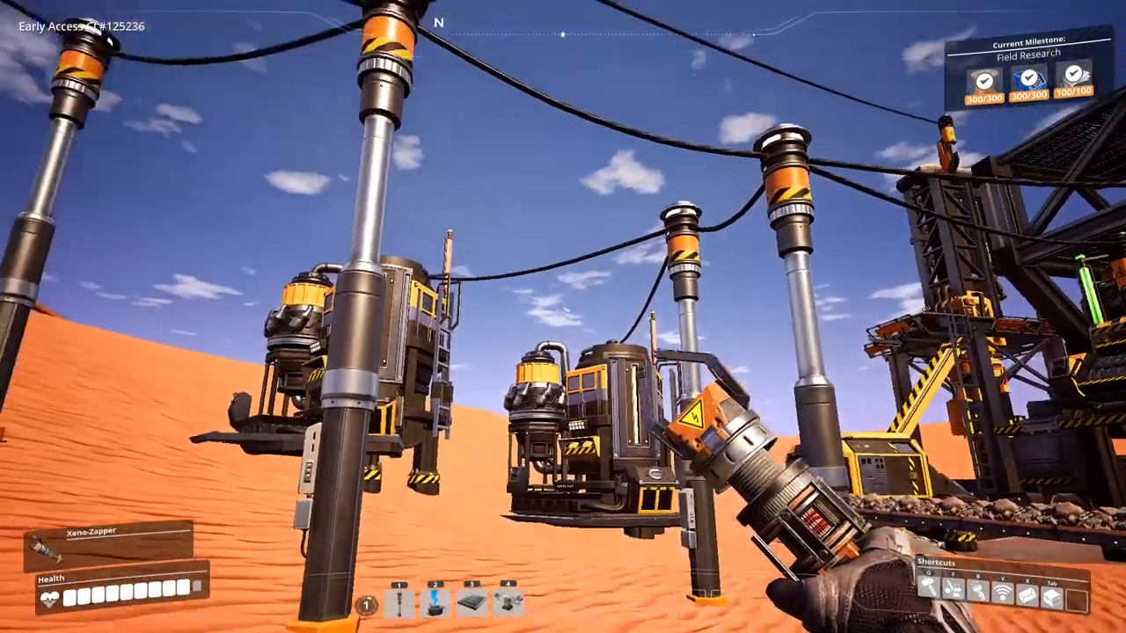